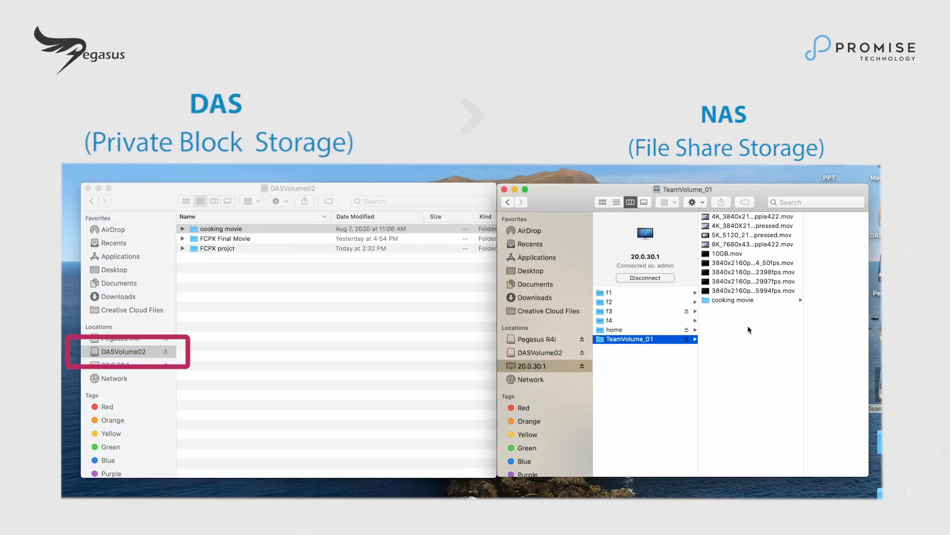
# Step: Continue as a Mac device without an account and reach FileBoost's DAS-to-NAS copy view
pyautogui.click(669, 253)
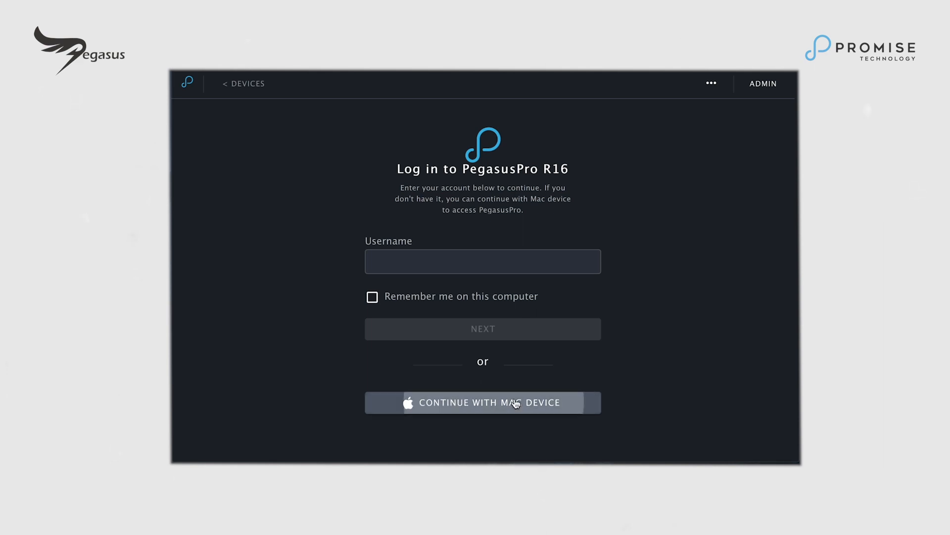
pyautogui.click(483, 402)
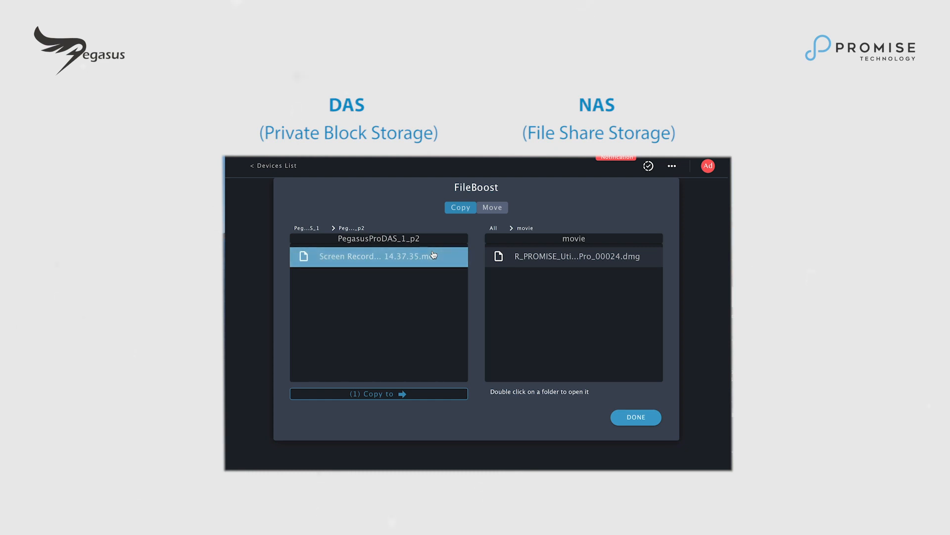
pyautogui.moveTo(418, 401)
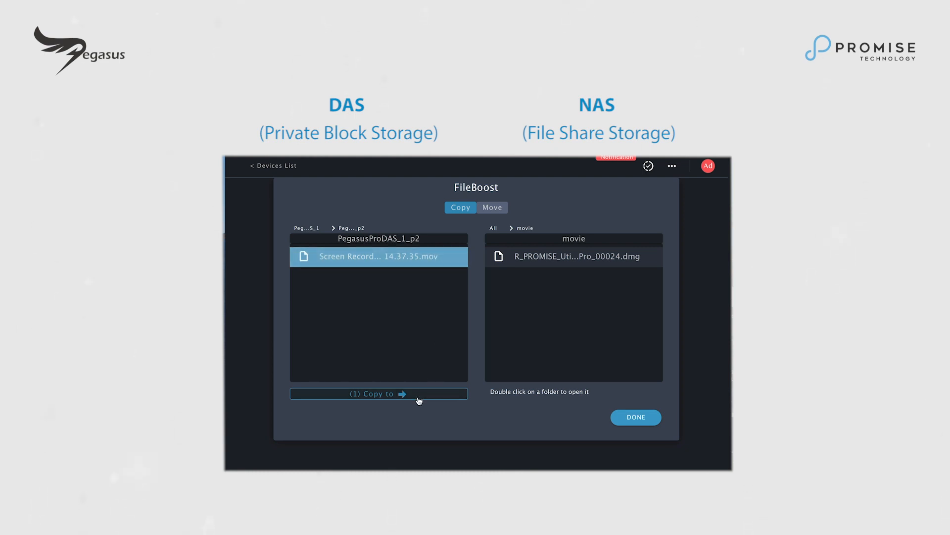
# Step: Copy the DAS screen recording into the NAS movie folder
pyautogui.click(648, 166)
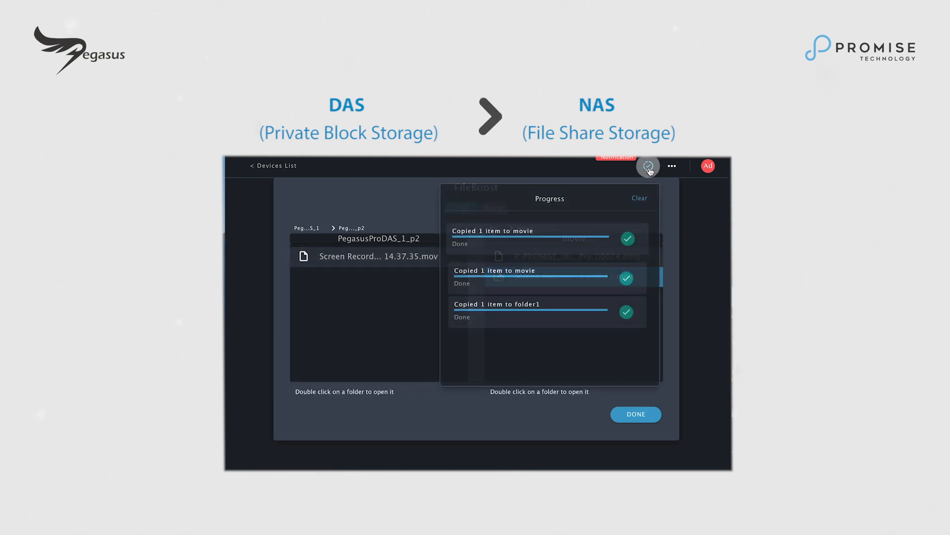